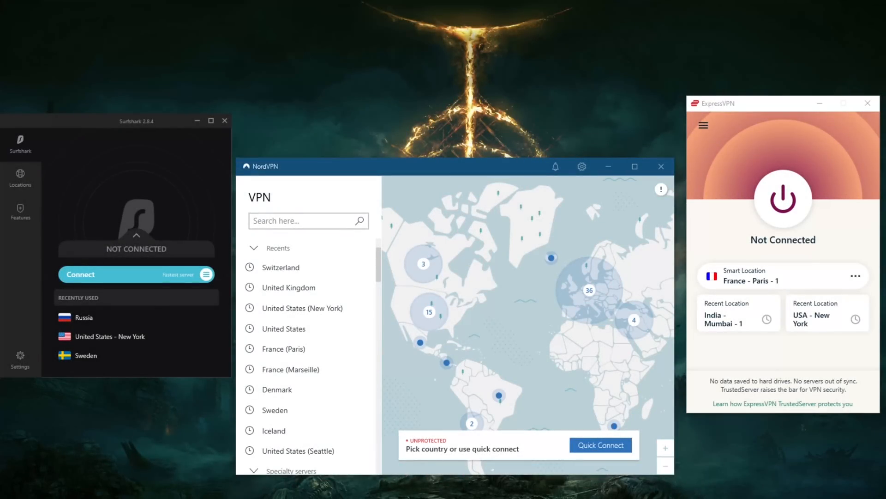
pyautogui.moveTo(517, 195)
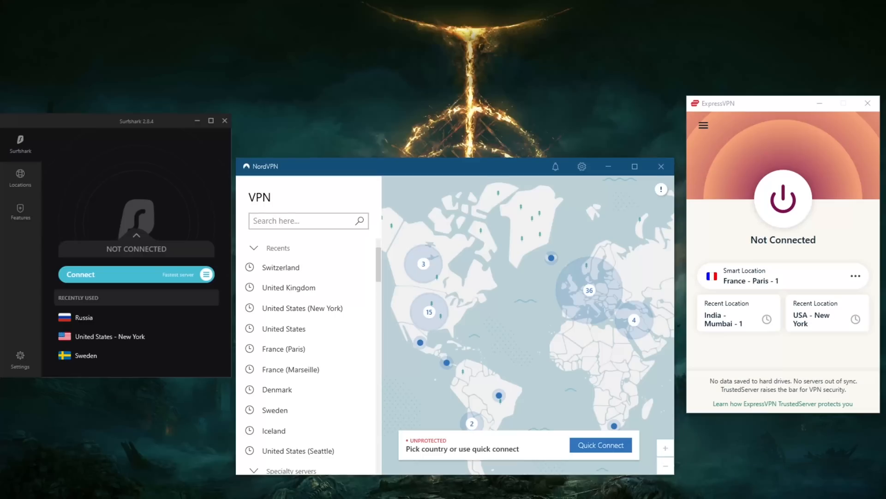
pyautogui.moveTo(624, 249)
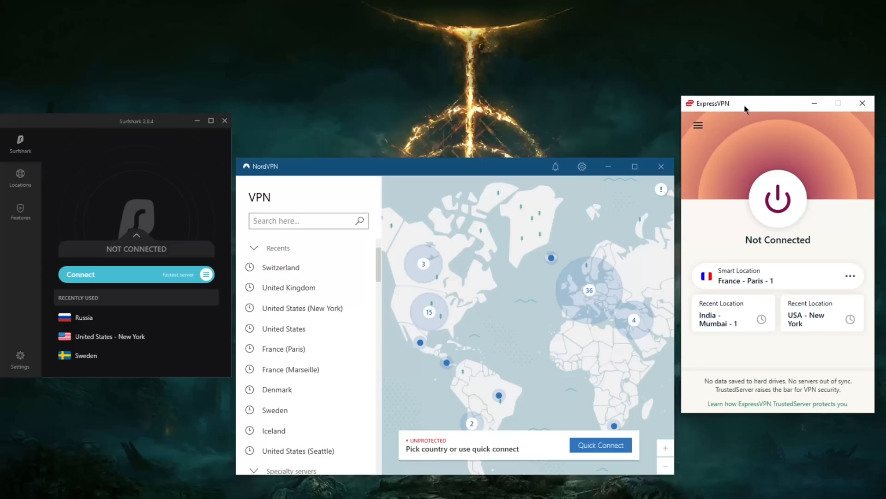
pyautogui.moveTo(444, 187)
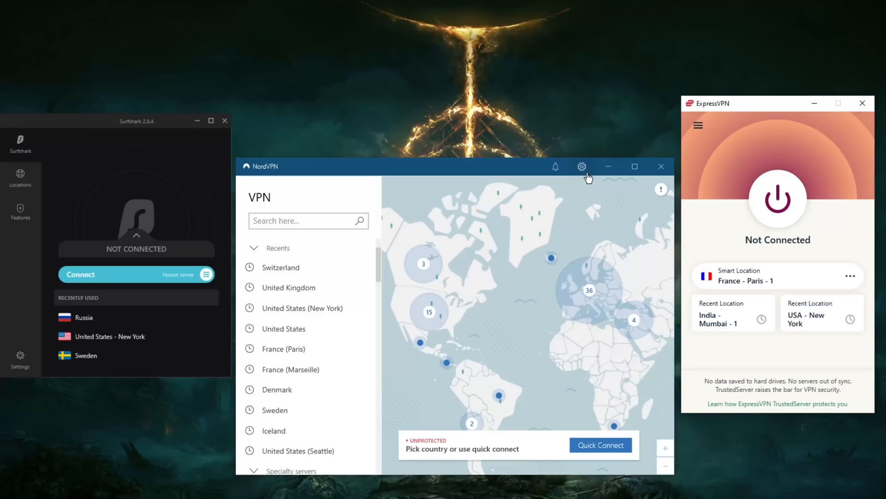
pyautogui.moveTo(431, 180)
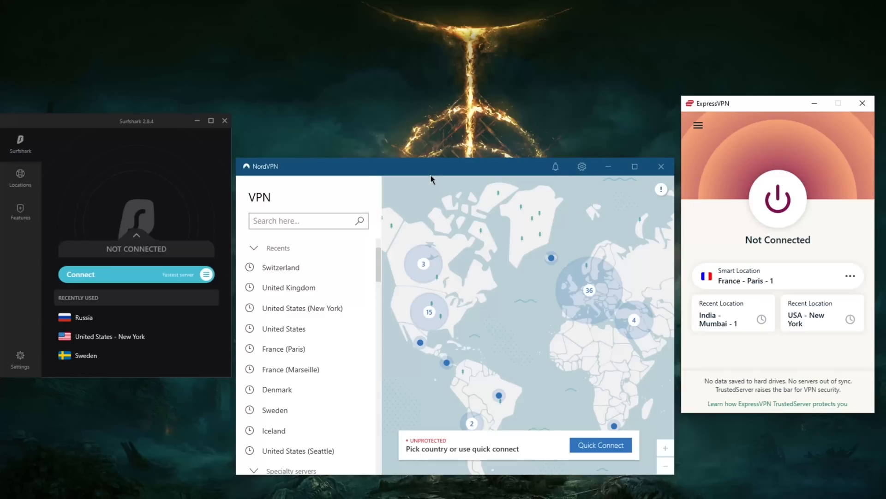
pyautogui.moveTo(562, 216)
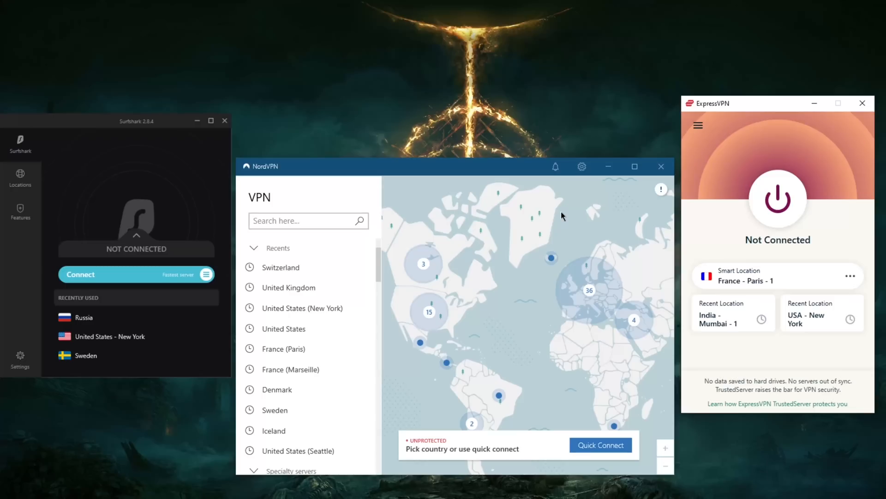
pyautogui.moveTo(635, 167)
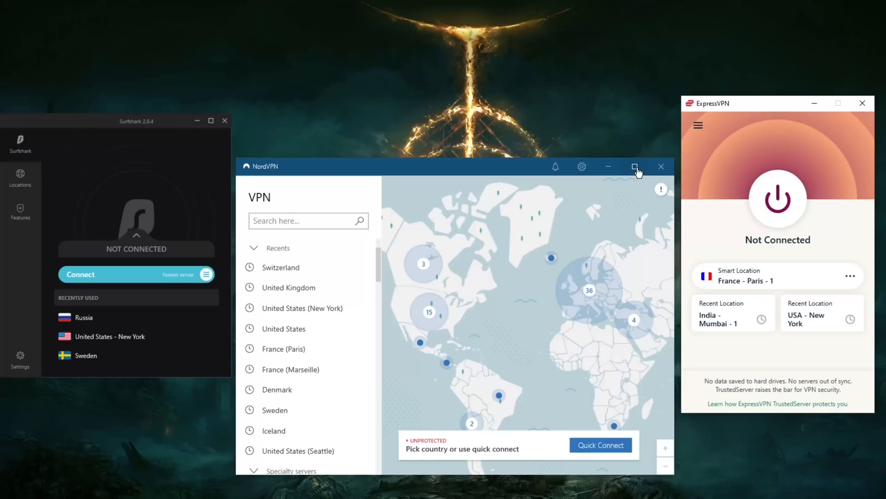
pyautogui.moveTo(449, 181)
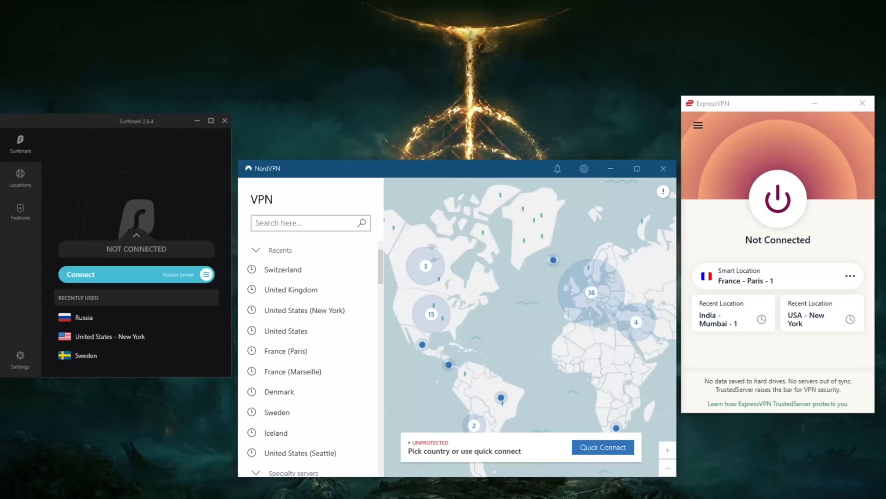
pyautogui.moveTo(671, 285)
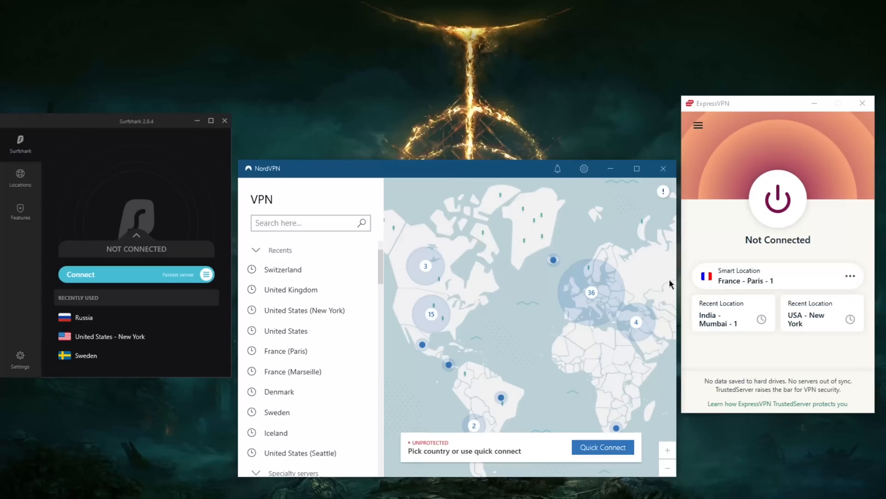
pyautogui.moveTo(671, 283)
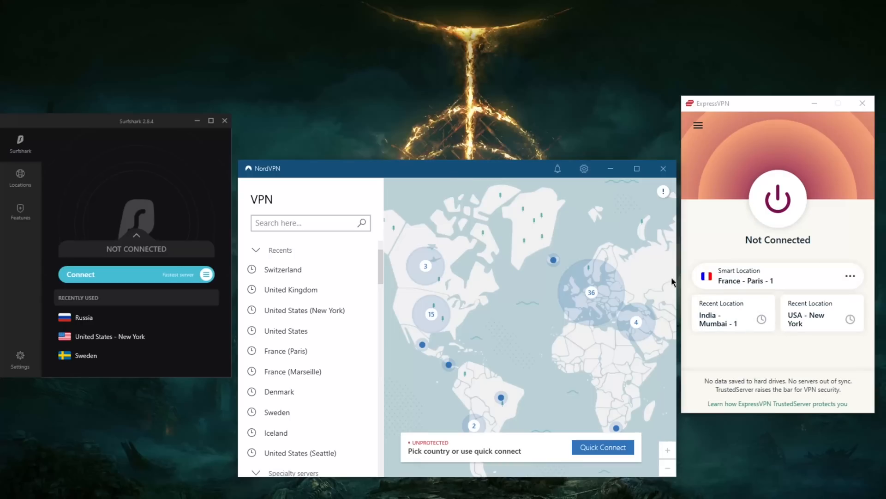
pyautogui.moveTo(548, 250)
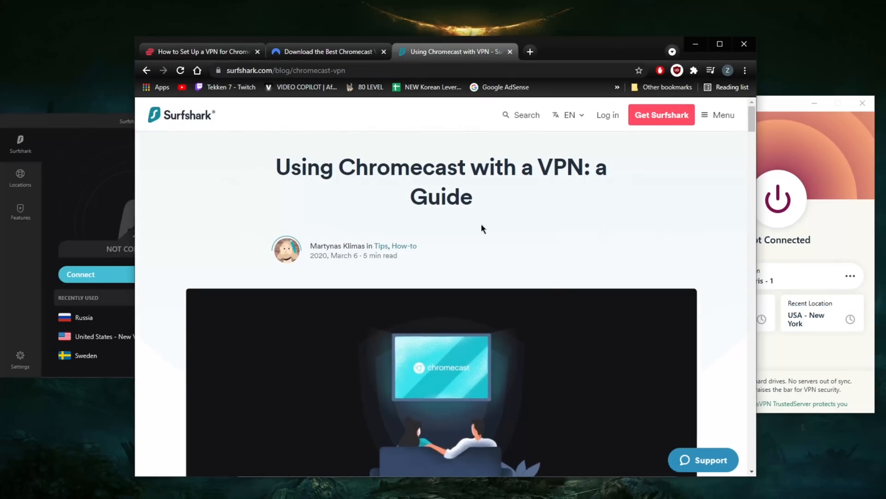
pyautogui.moveTo(457, 208)
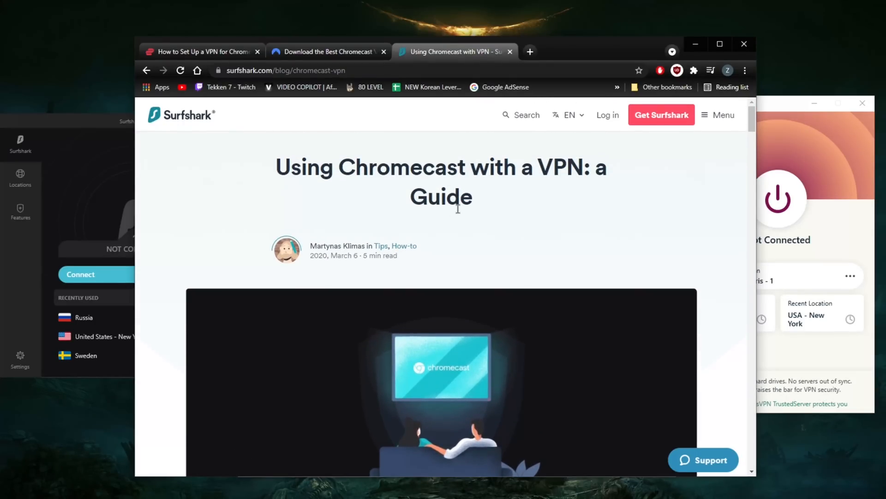
# - Read through the NordVPN Chromecast page, then switch to ExpressVPN's Chromecast setup guide and review it
pyautogui.scroll(-3)
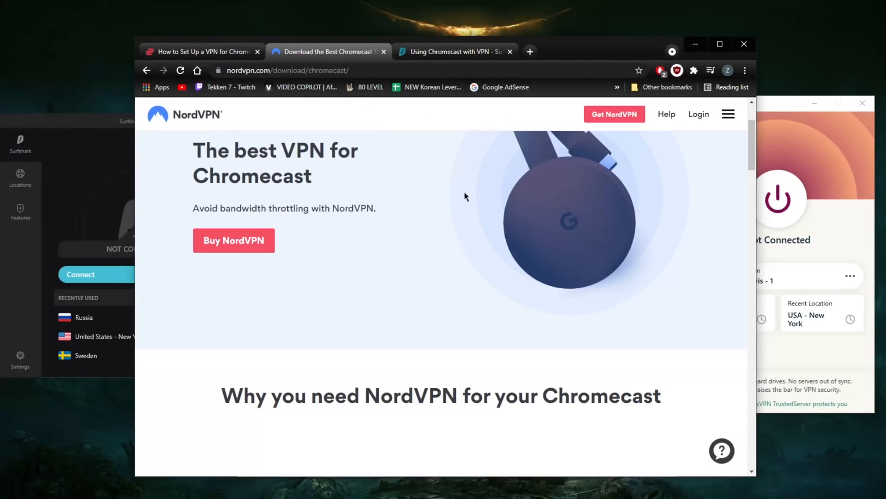
pyautogui.scroll(-3)
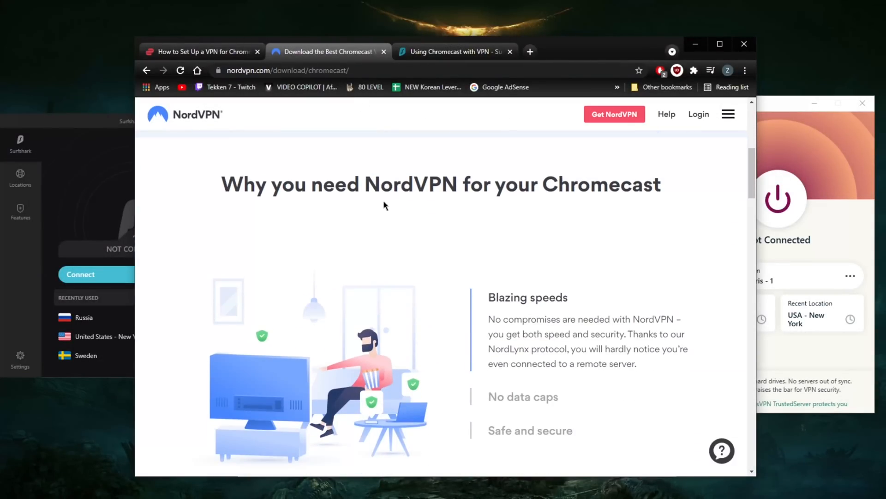
pyautogui.click(202, 52)
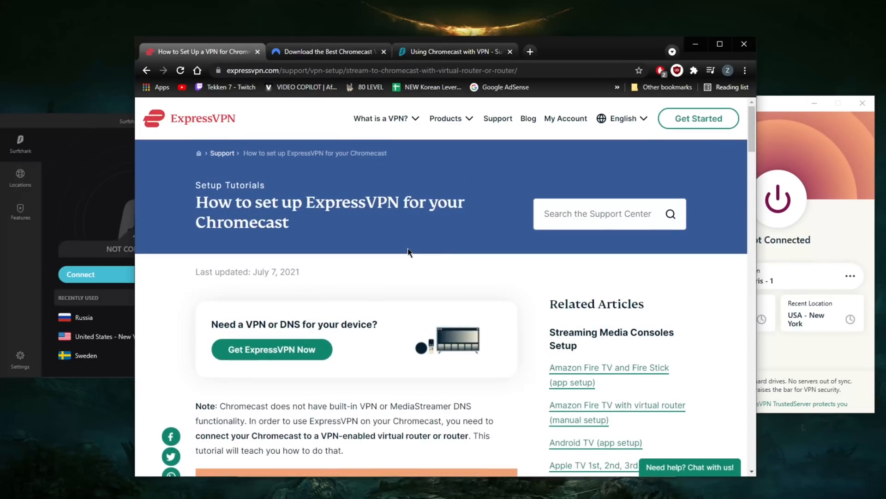
pyautogui.scroll(-3)
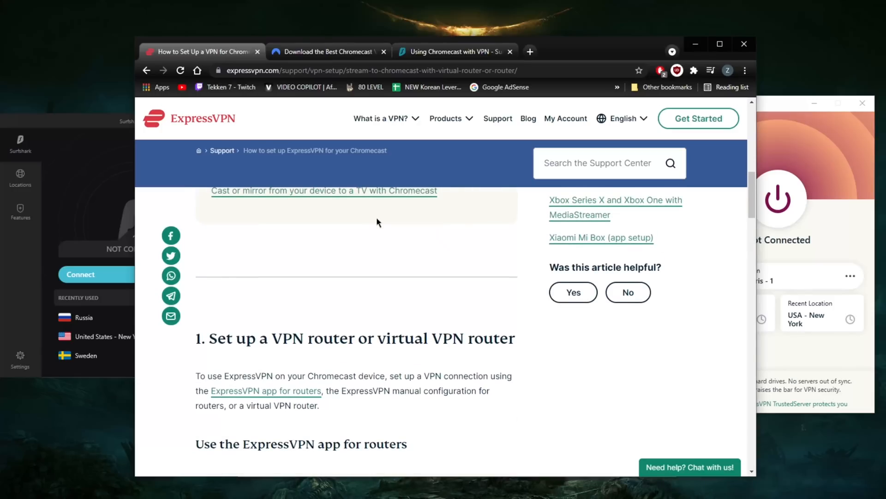
pyautogui.scroll(-3)
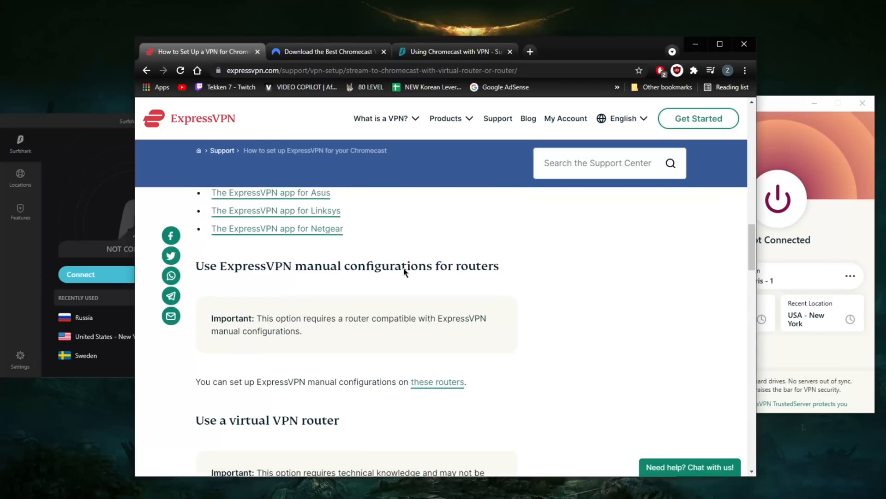
pyautogui.scroll(-3)
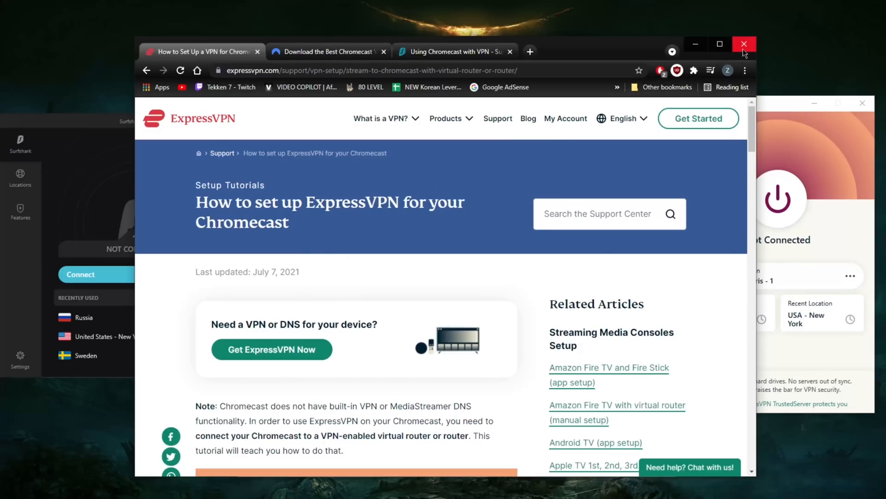
# - Close Chrome to return to the disconnected NordVPN, Surfshark and ExpressVPN apps side by side
pyautogui.click(744, 45)
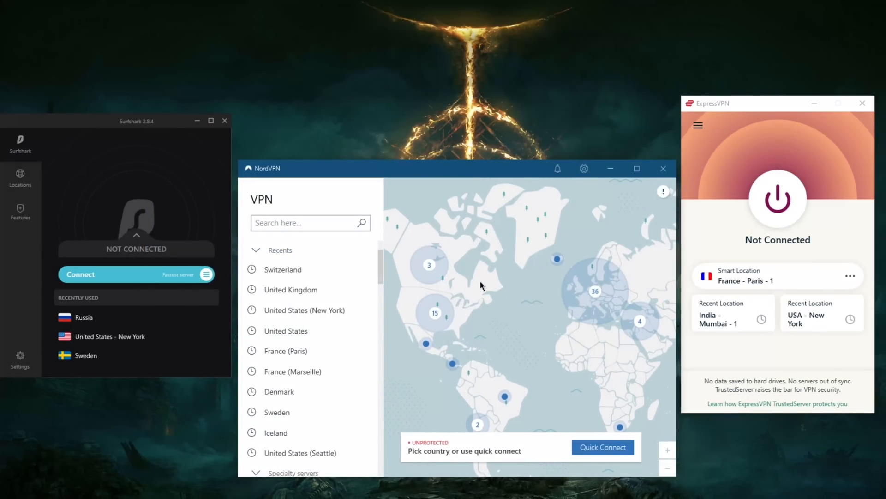
pyautogui.moveTo(482, 275)
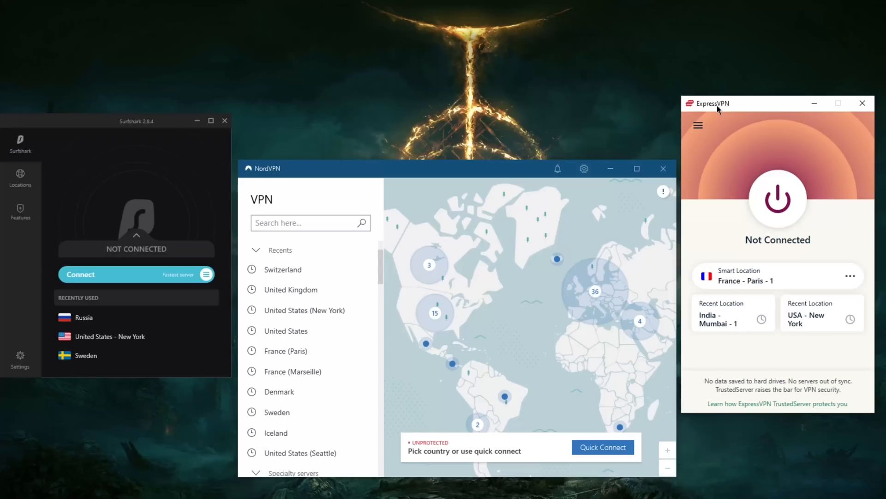
pyautogui.click(698, 125)
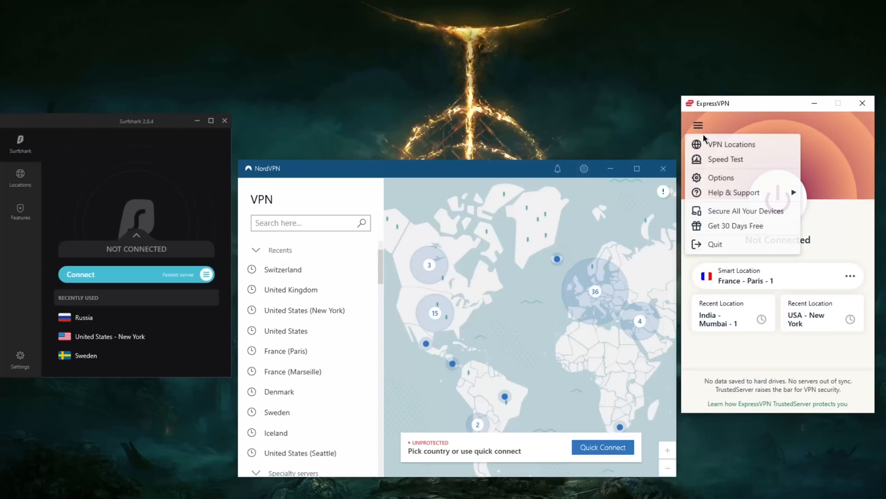
pyautogui.click(720, 177)
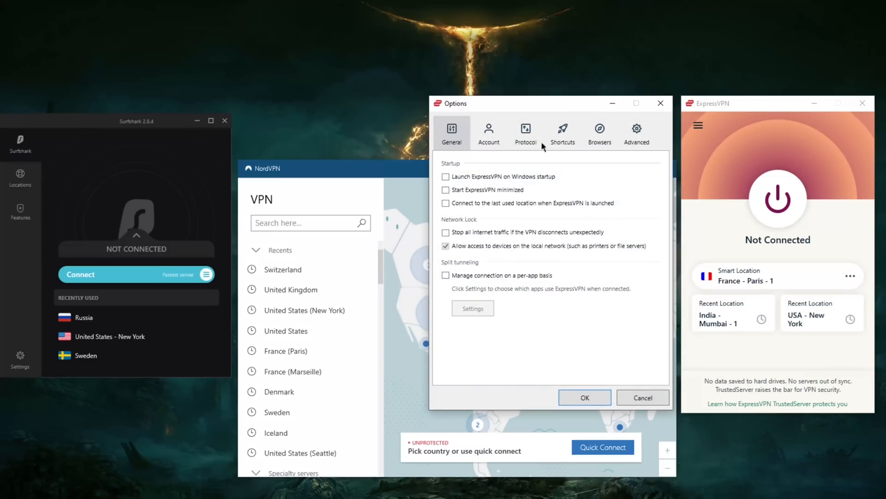
pyautogui.click(525, 133)
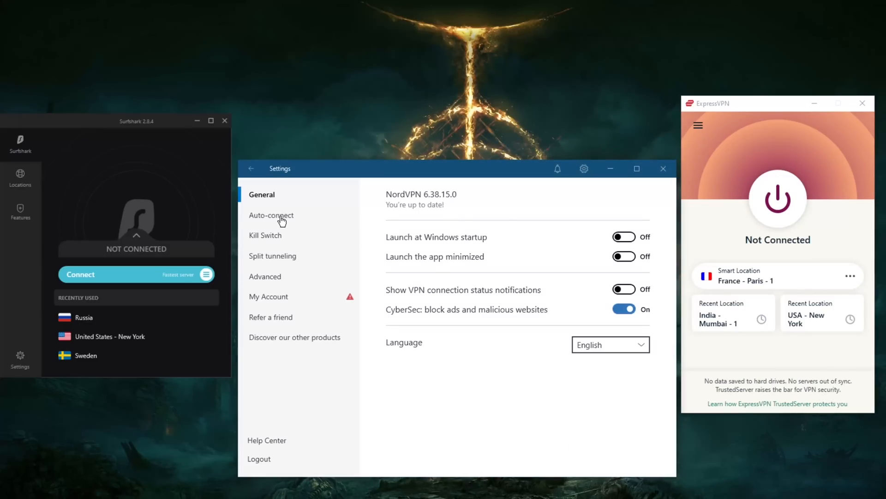
pyautogui.click(251, 168)
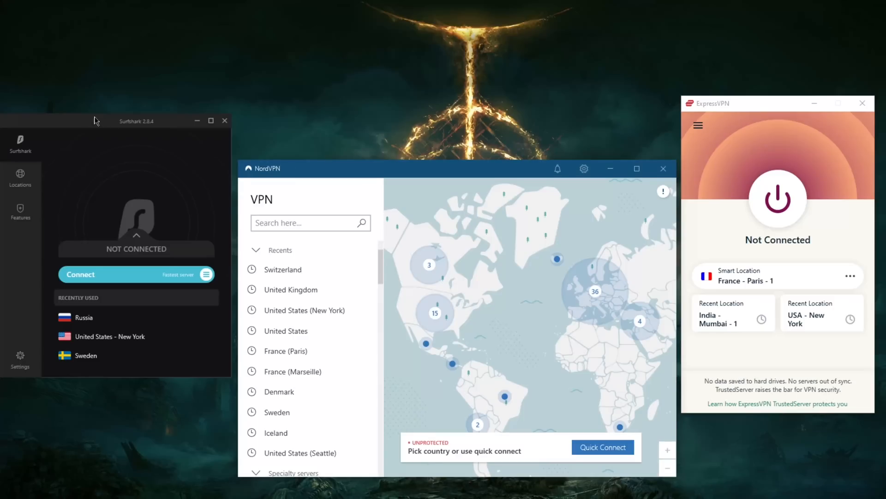
pyautogui.click(19, 360)
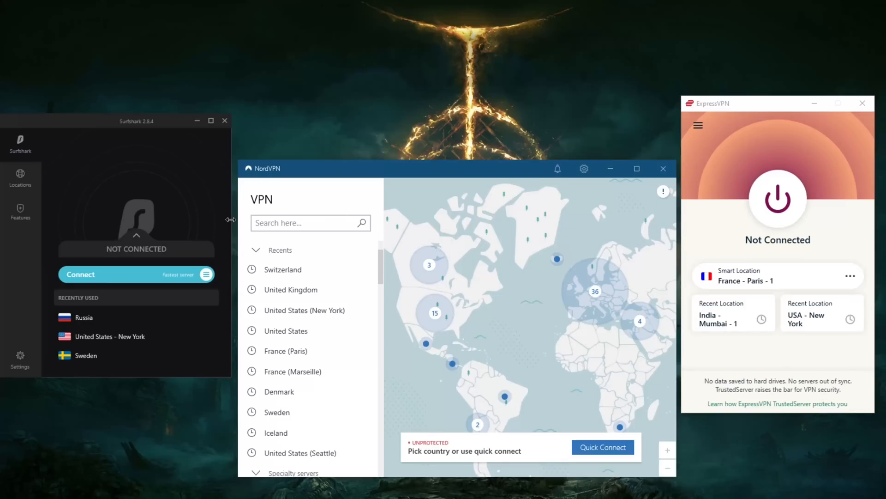
pyautogui.click(309, 223)
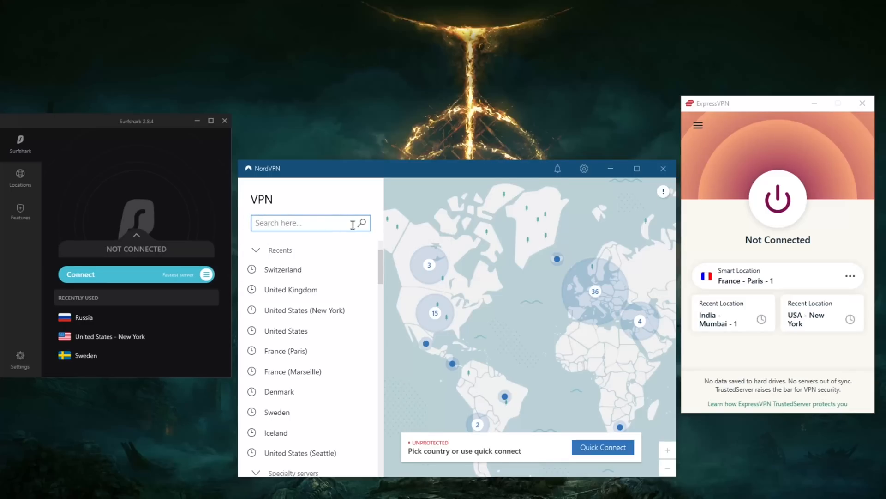
pyautogui.moveTo(498, 255)
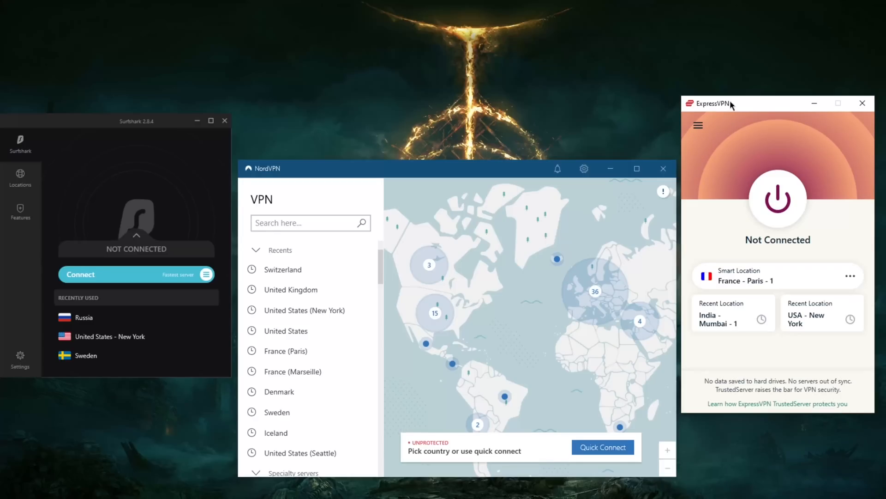
pyautogui.moveTo(751, 147)
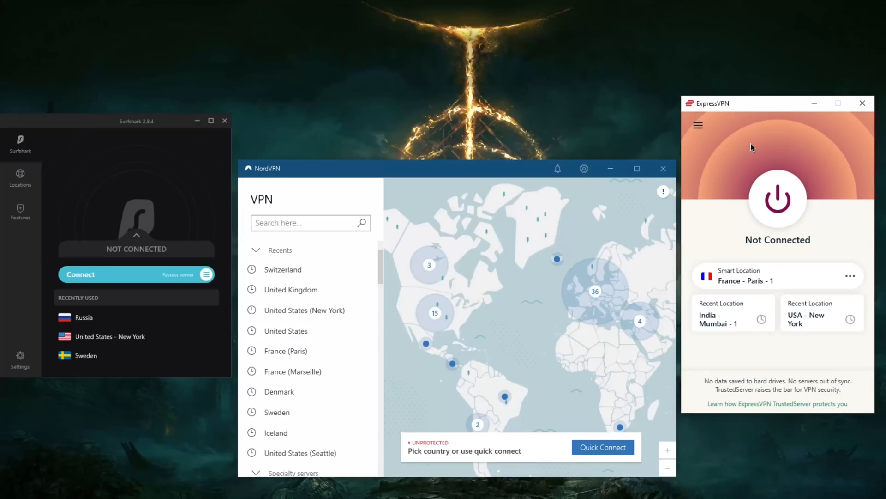
pyautogui.moveTo(453, 198)
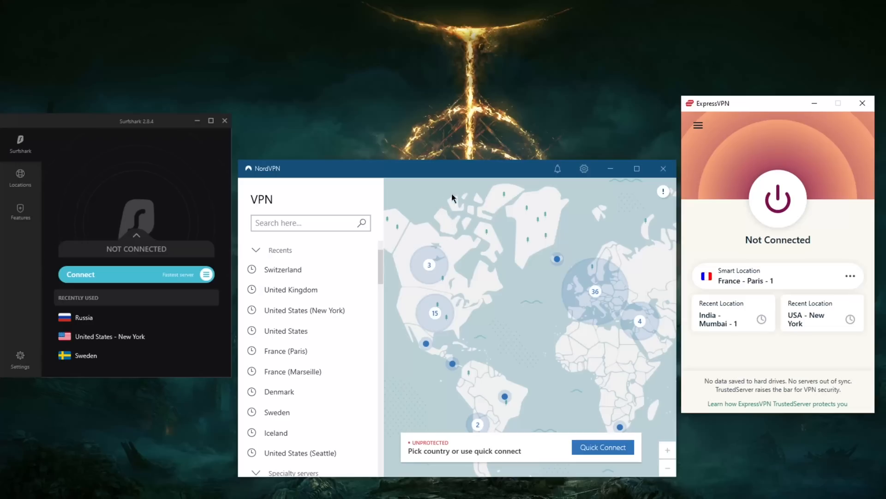
pyautogui.moveTo(444, 178)
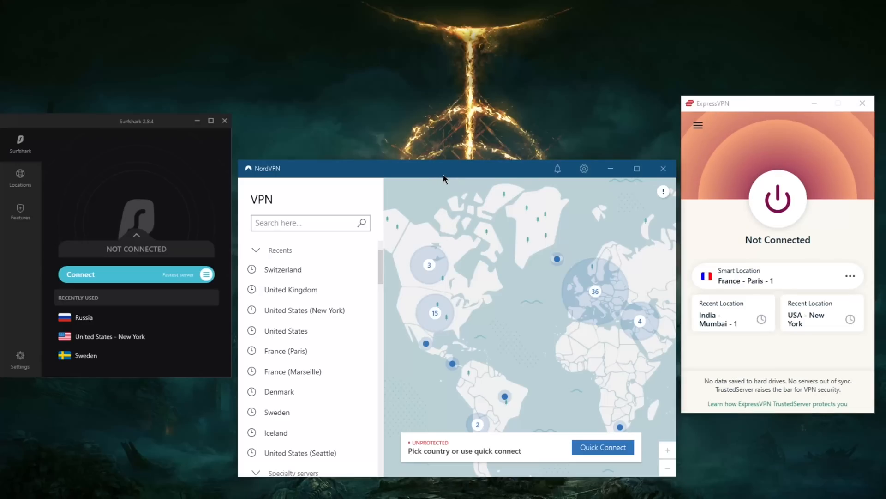
pyautogui.moveTo(495, 296)
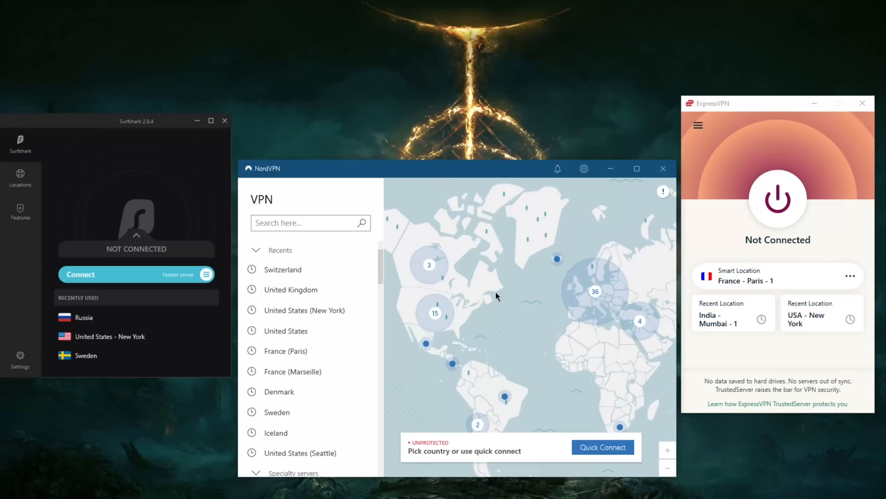
pyautogui.moveTo(183, 180)
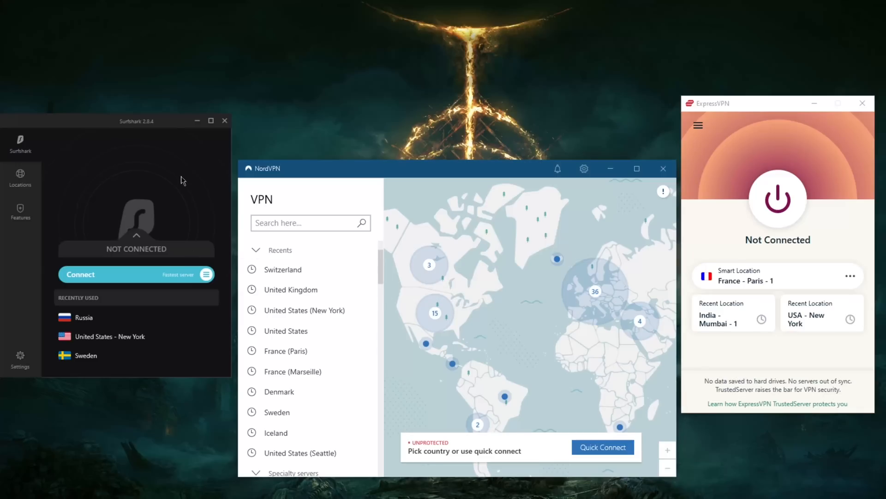
pyautogui.moveTo(143, 204)
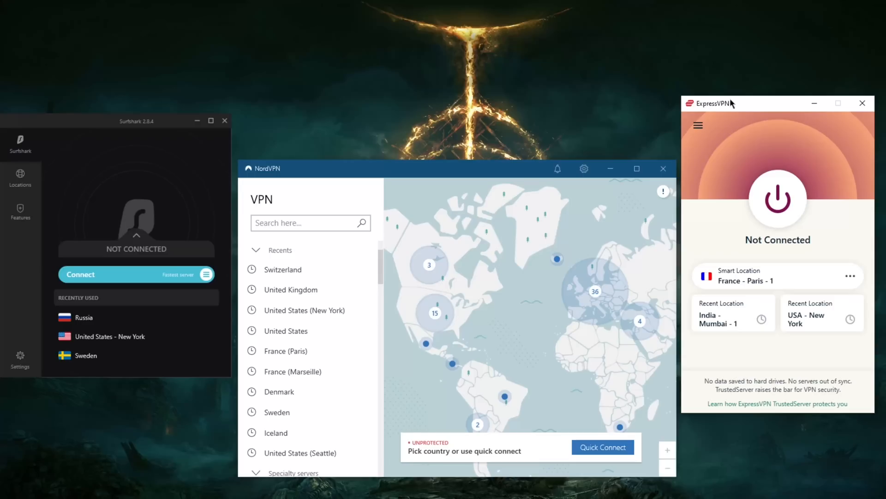
pyautogui.moveTo(410, 185)
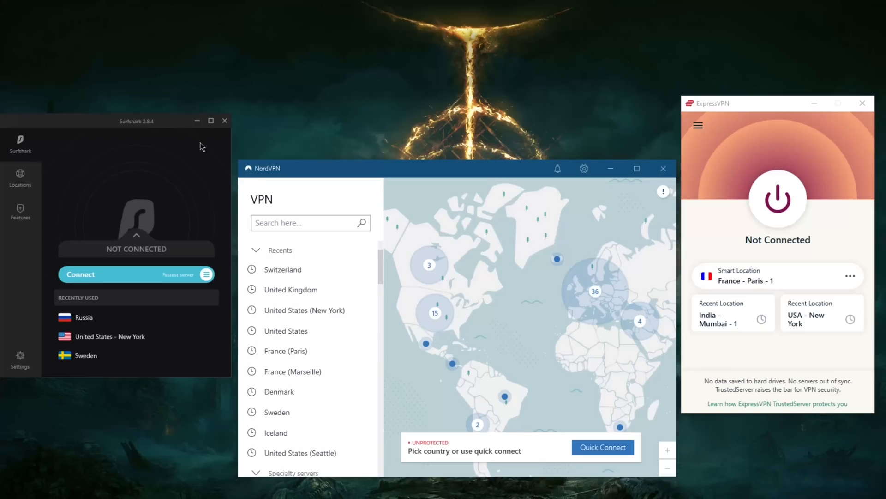
pyautogui.moveTo(721, 89)
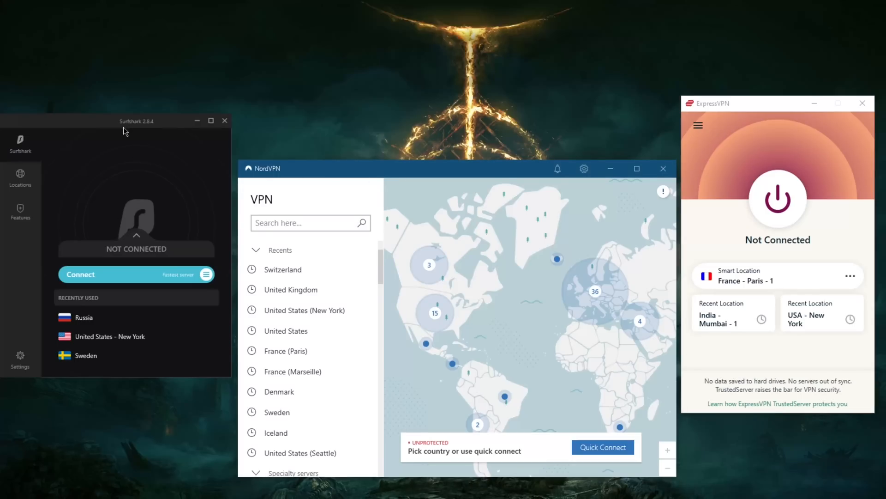
pyautogui.moveTo(150, 133)
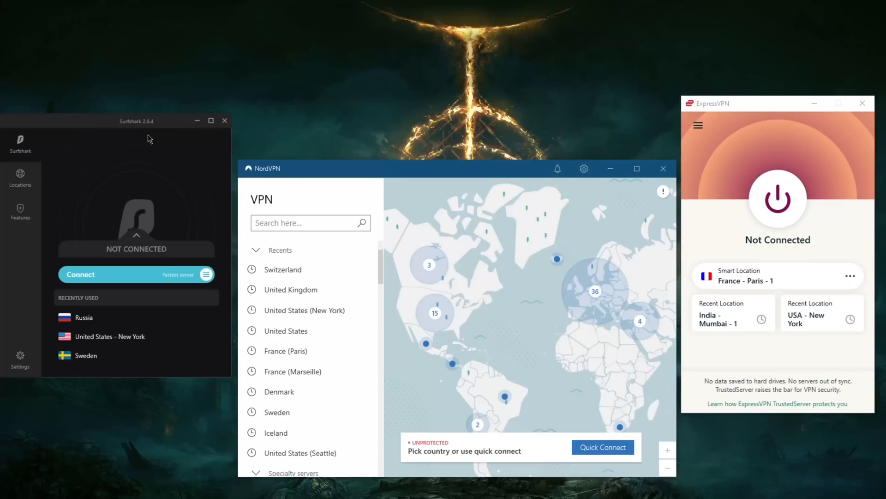
pyautogui.moveTo(159, 154)
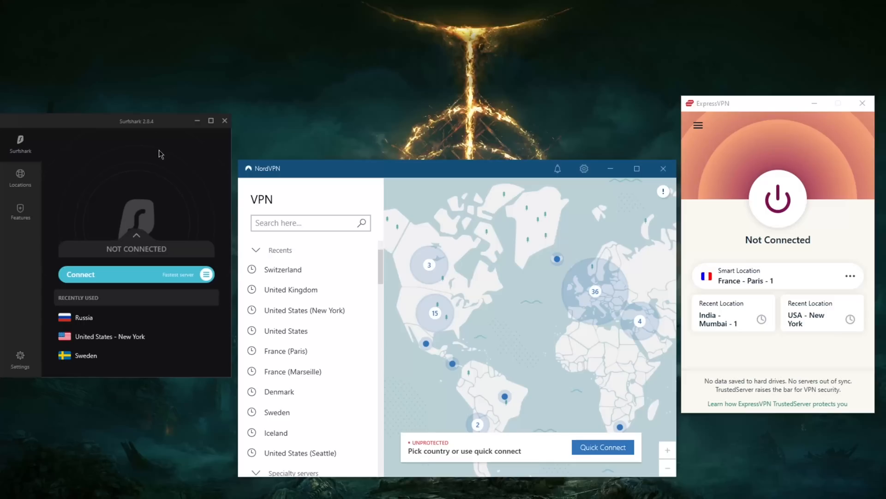
pyautogui.moveTo(155, 129)
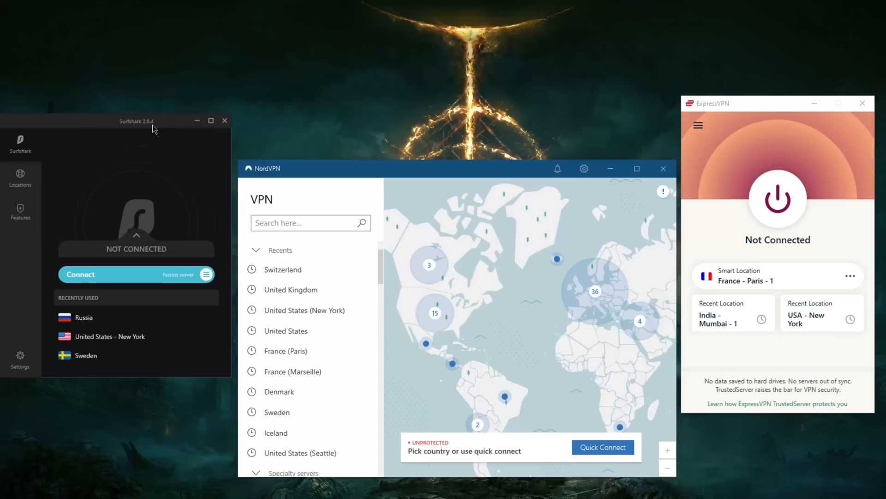
pyautogui.moveTo(57, 211)
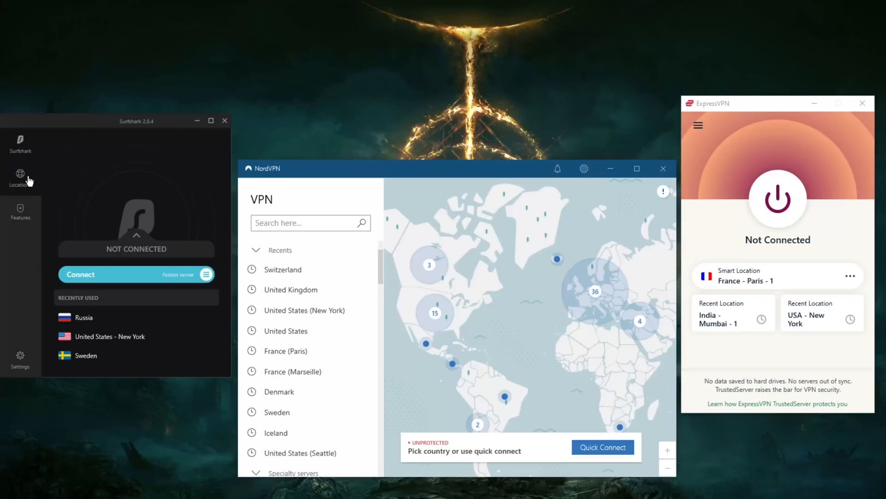
pyautogui.moveTo(473, 332)
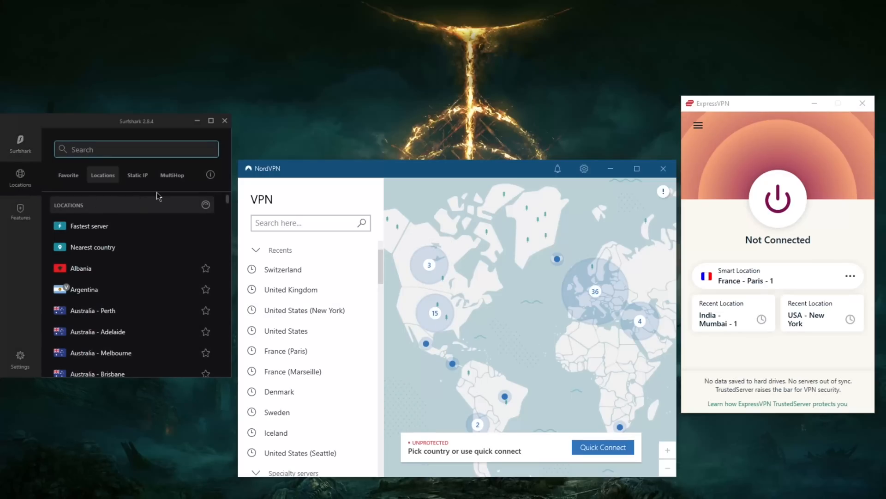
pyautogui.click(19, 213)
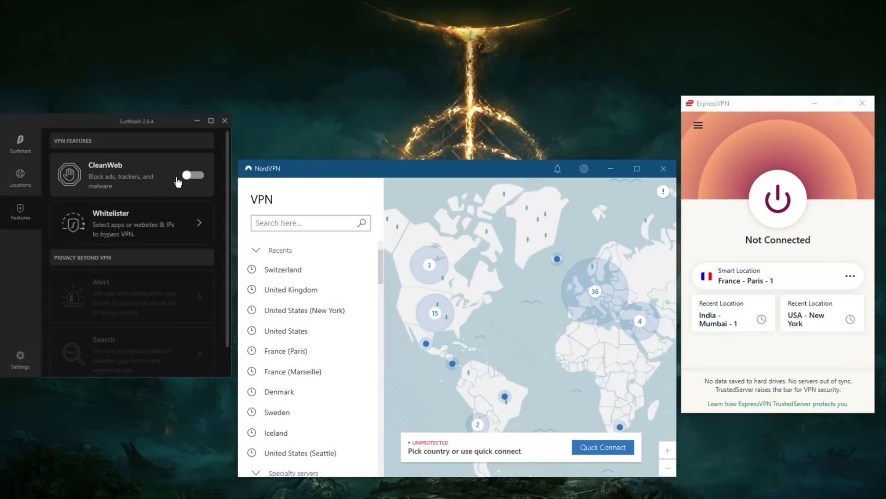
pyautogui.moveTo(154, 187)
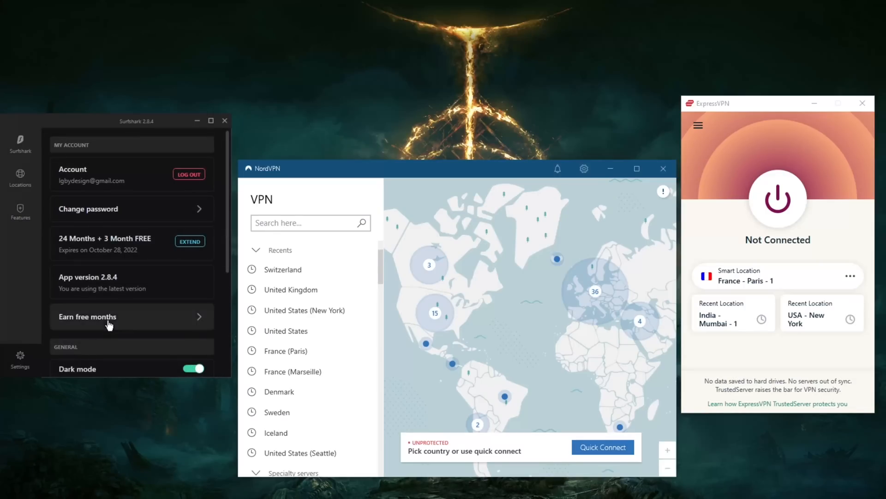
pyautogui.scroll(-3)
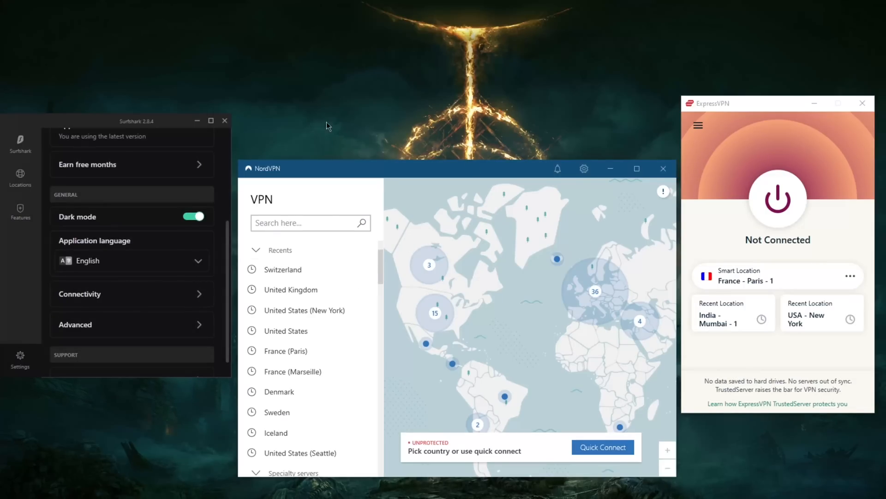
pyautogui.moveTo(514, 241)
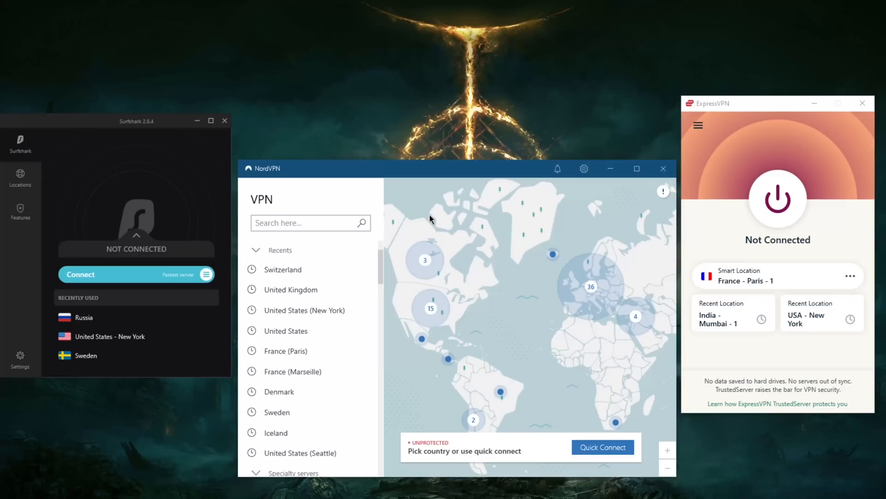
pyautogui.moveTo(715, 146)
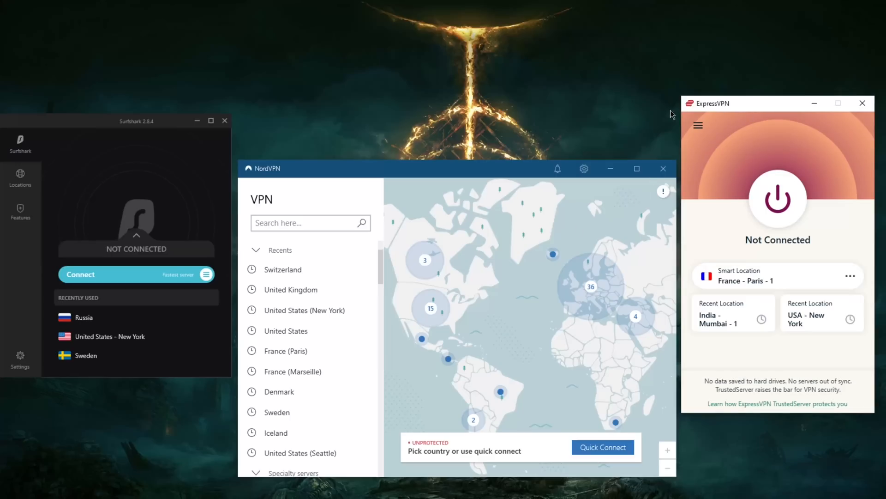
pyautogui.moveTo(590, 125)
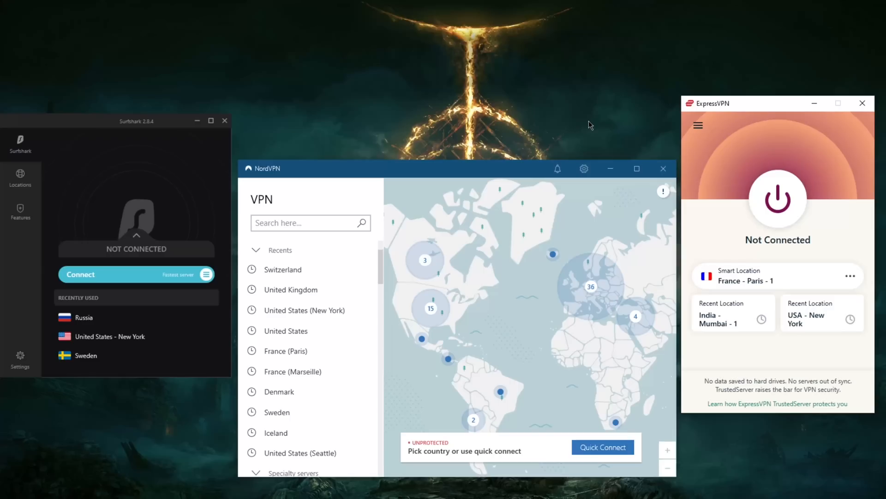
pyautogui.moveTo(686, 161)
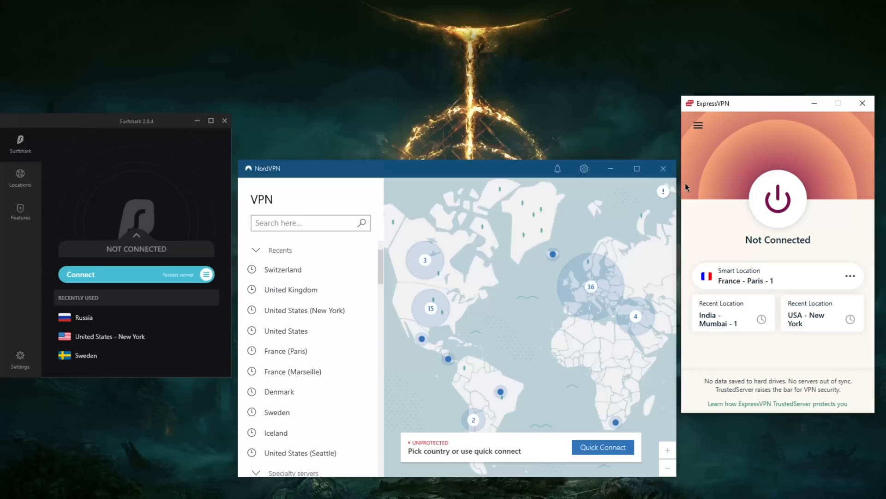
pyautogui.moveTo(718, 157)
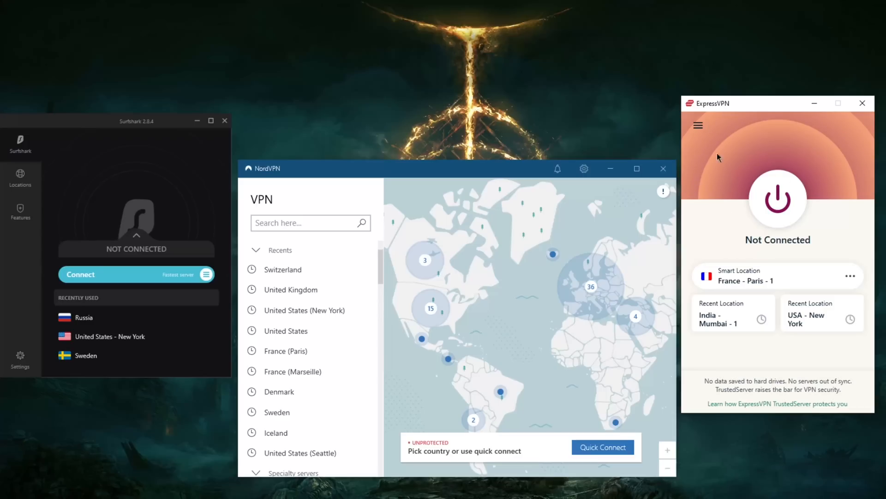
pyautogui.moveTo(755, 174)
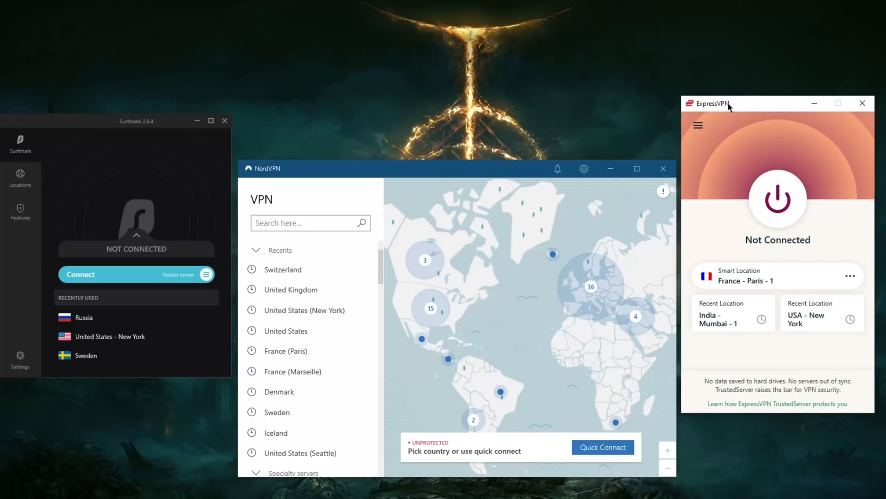
pyautogui.moveTo(706, 153)
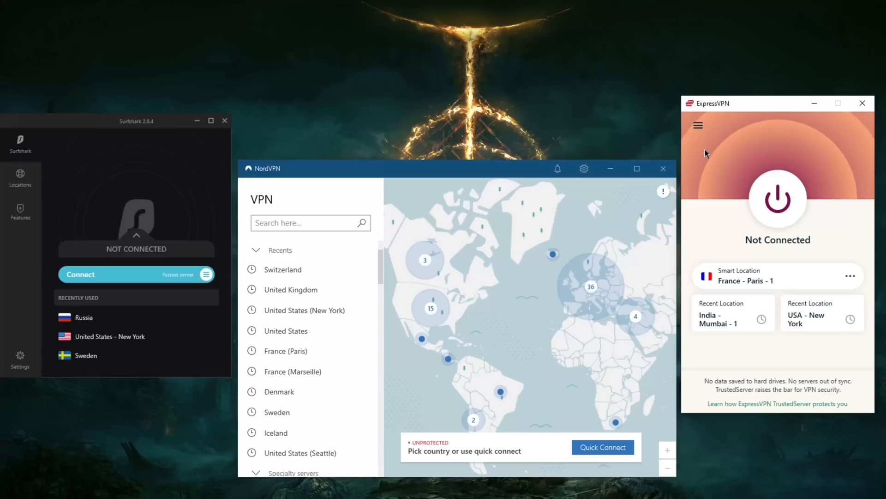
pyautogui.moveTo(780, 149)
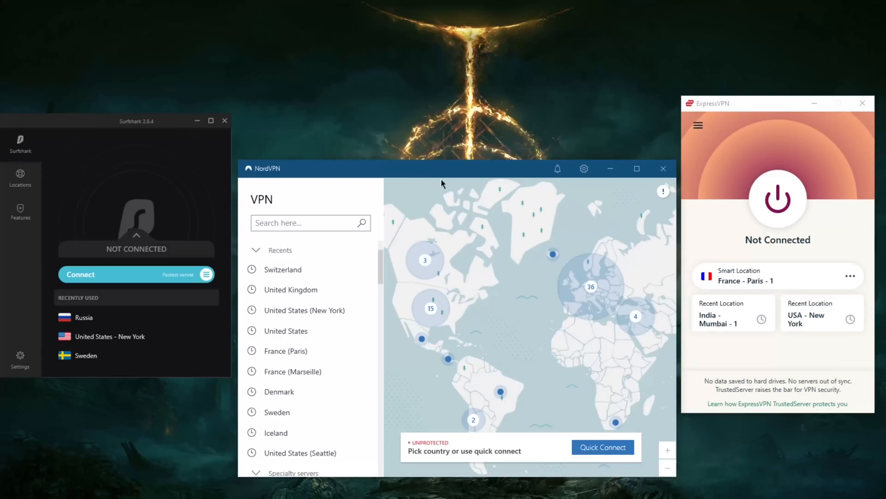
pyautogui.moveTo(213, 202)
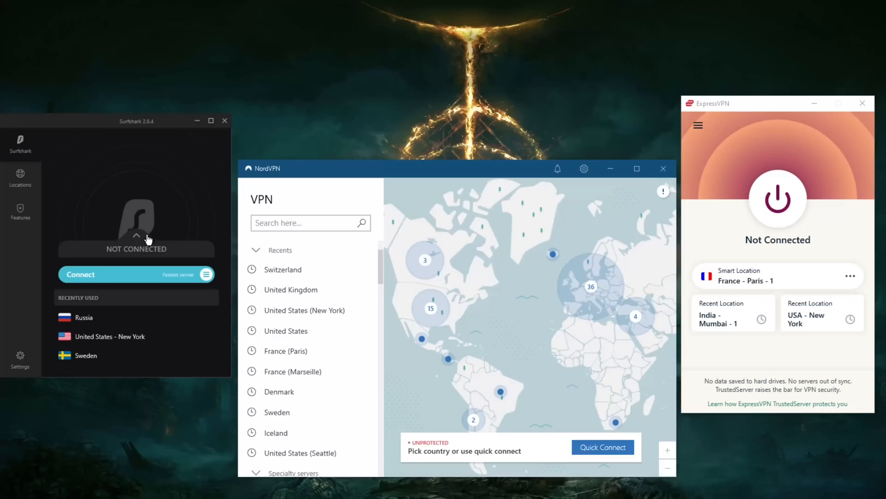
pyautogui.moveTo(152, 158)
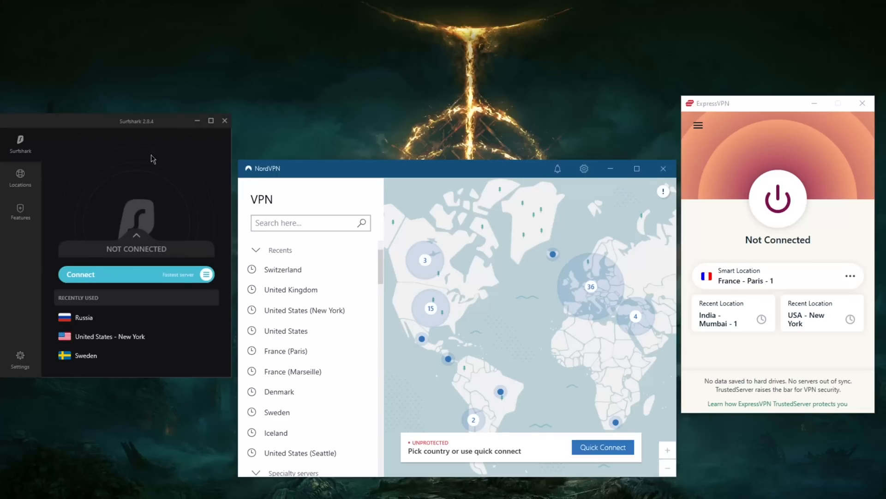
pyautogui.moveTo(73, 248)
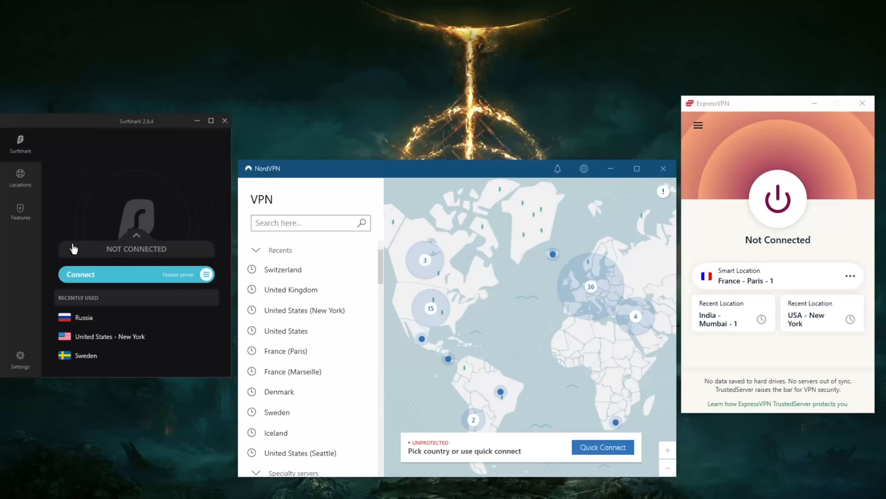
pyautogui.moveTo(424, 217)
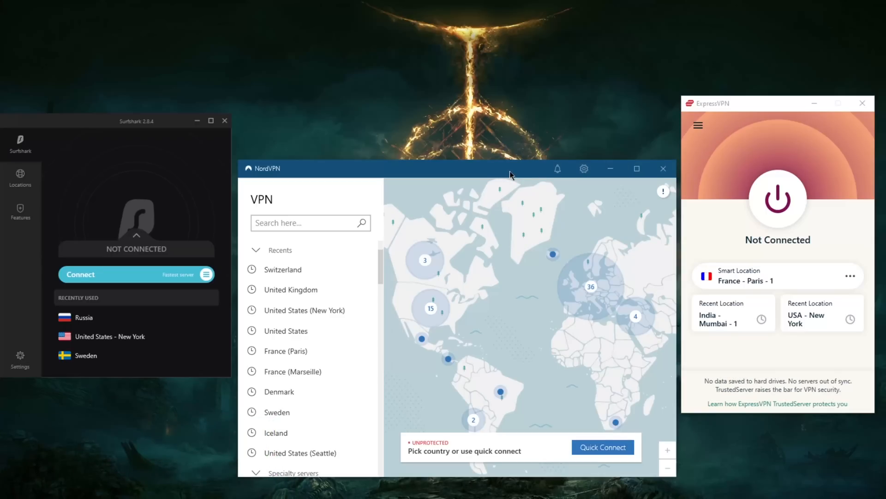
pyautogui.moveTo(315, 192)
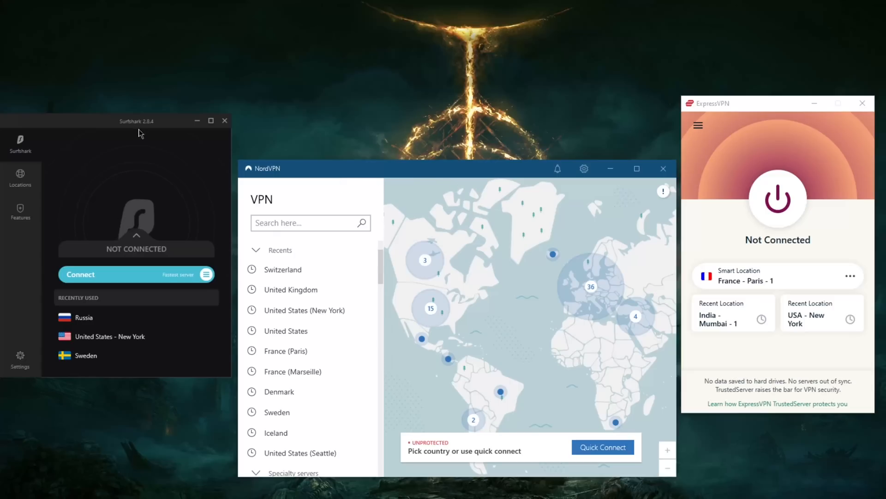
pyautogui.moveTo(708, 104)
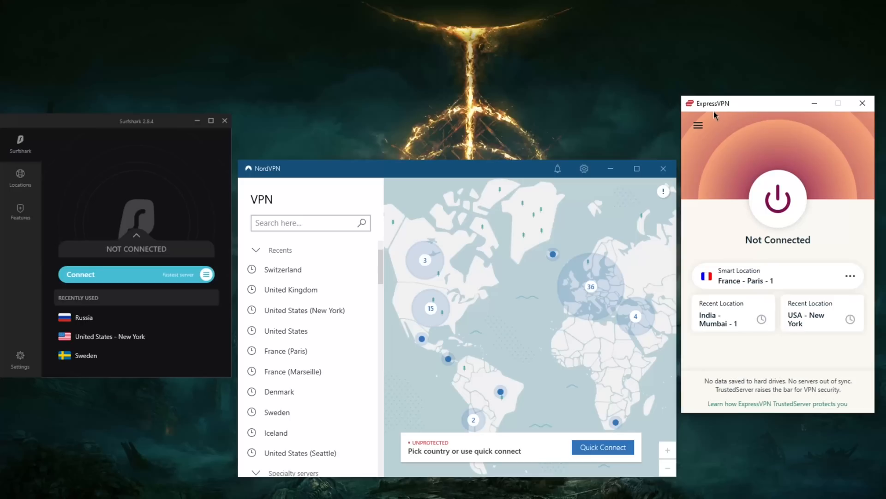
pyautogui.moveTo(640, 144)
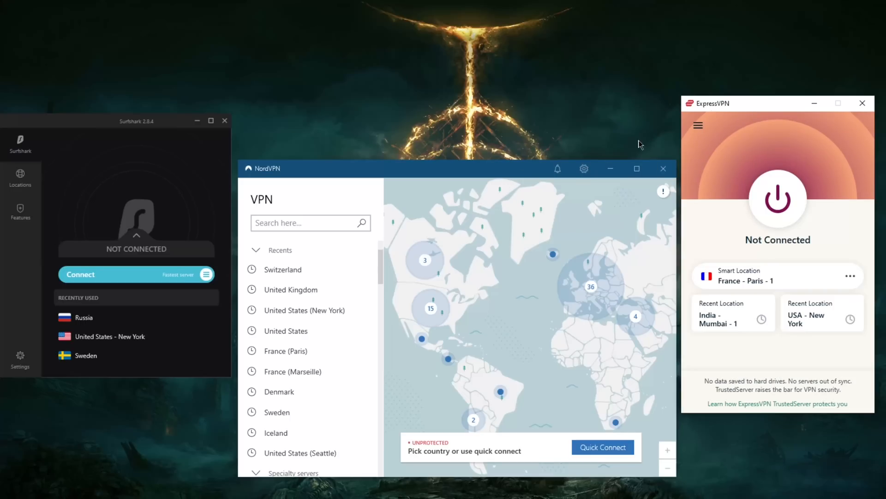
pyautogui.moveTo(506, 107)
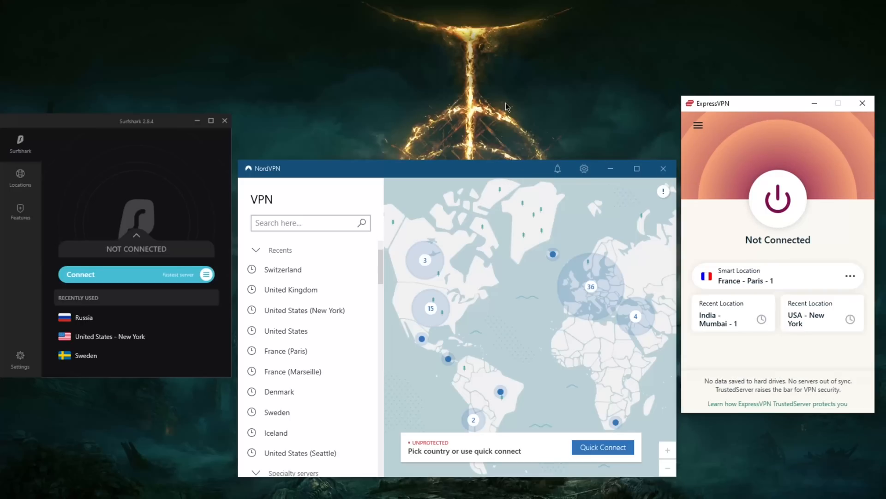
pyautogui.moveTo(695, 113)
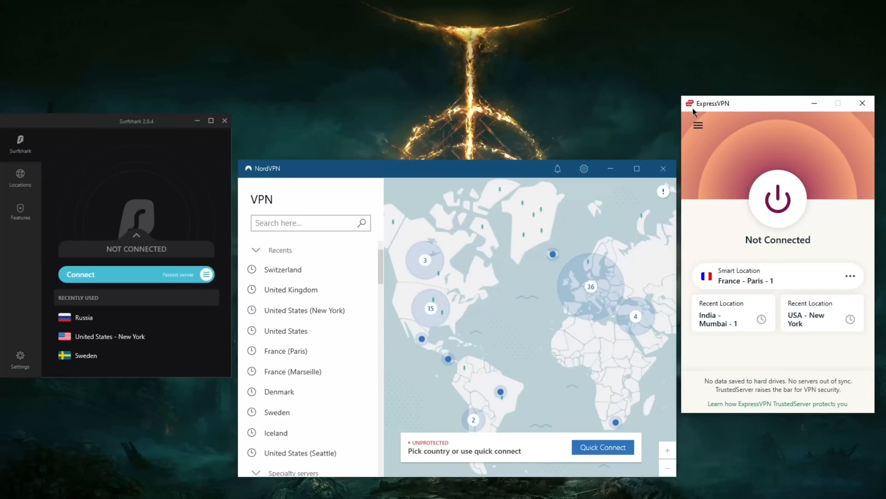
pyautogui.moveTo(286, 142)
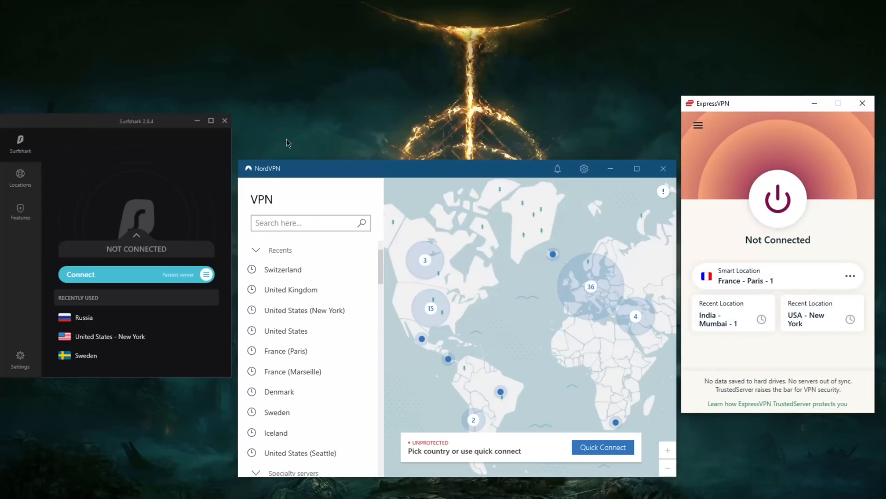
pyautogui.moveTo(429, 134)
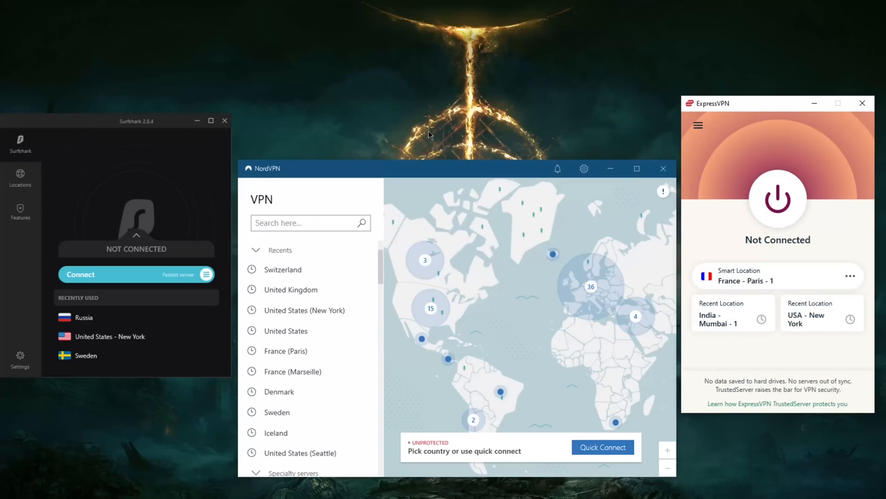
pyautogui.moveTo(503, 183)
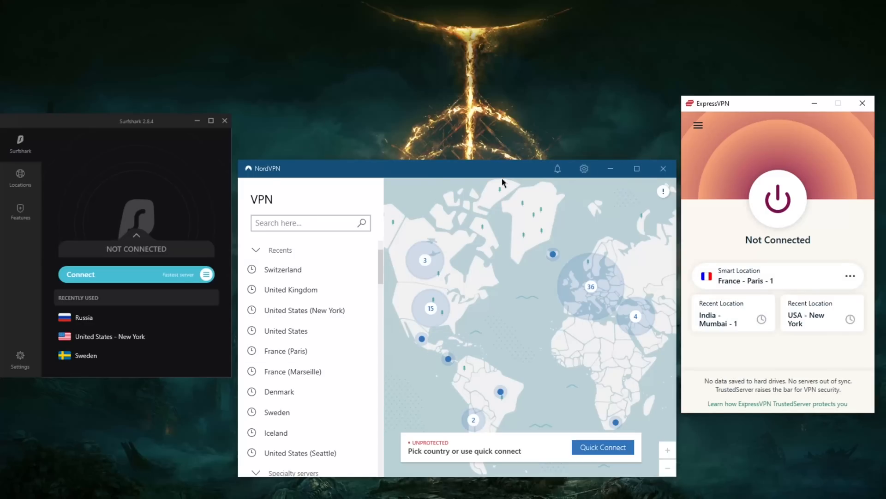